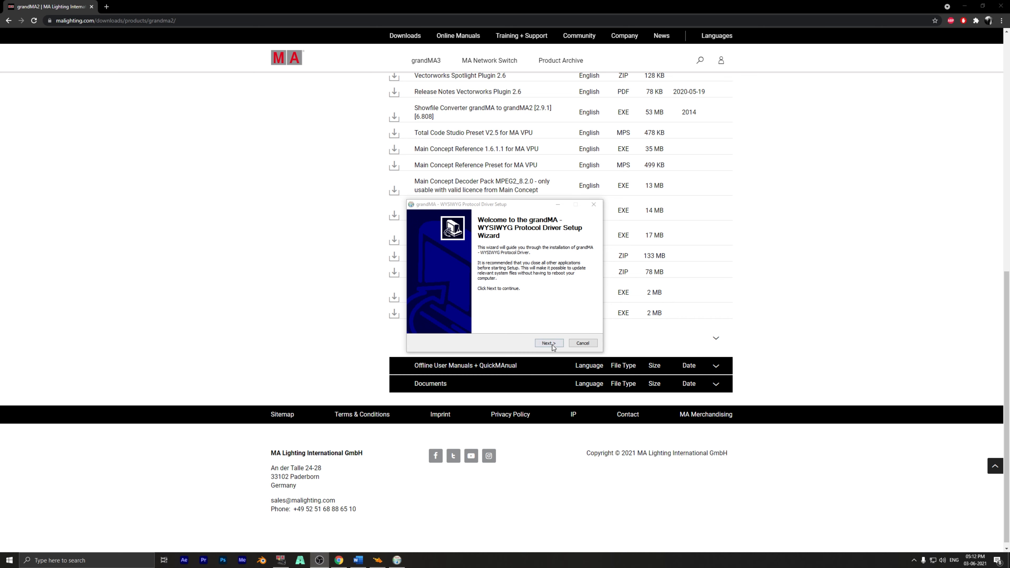
Step: Complete the grandMA WYSIWYG Protocol Driver installation and dismiss the finished installer
{"action": "left_click", "coordinate": [549, 343]}
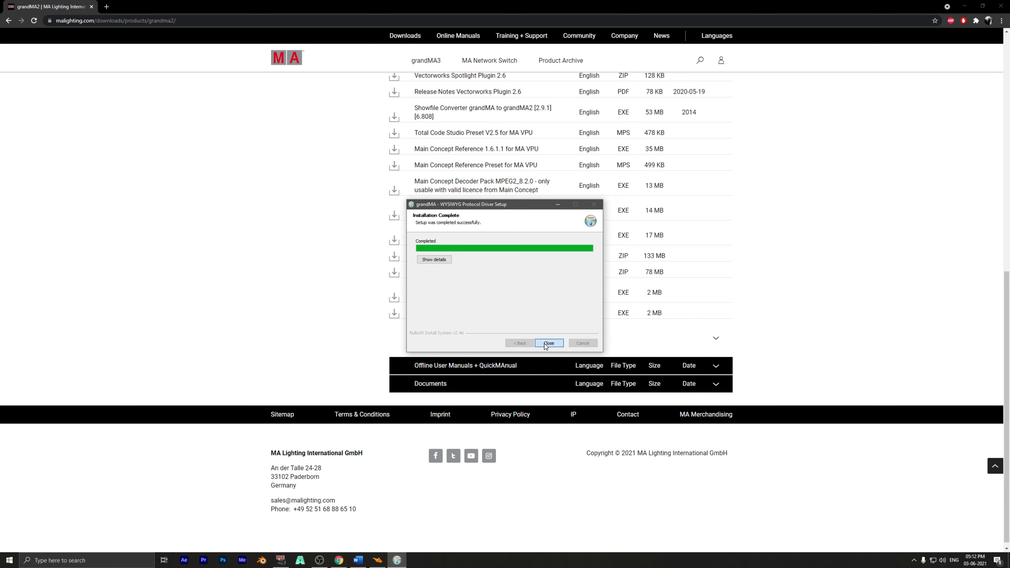
{"action": "left_click", "coordinate": [548, 342]}
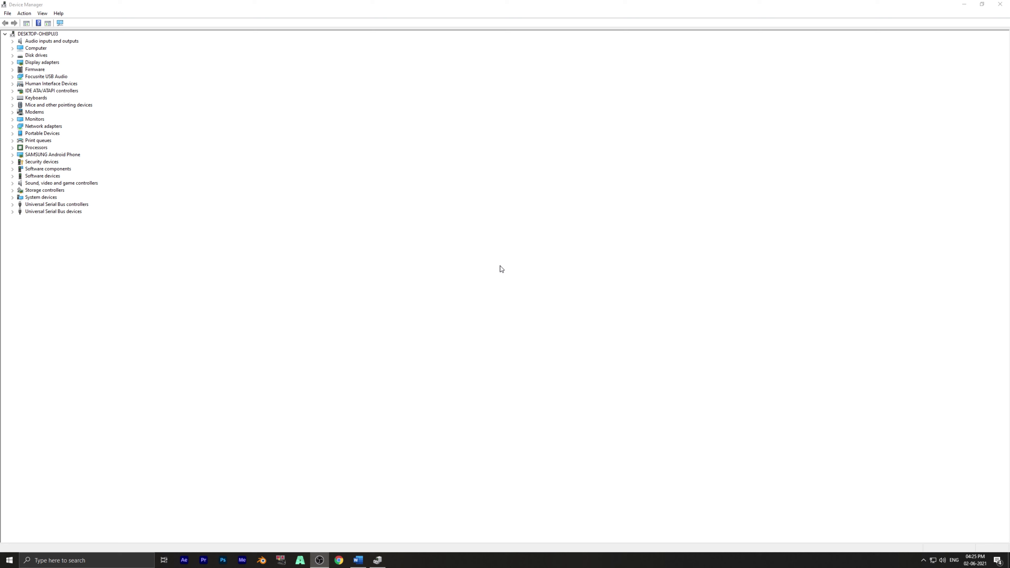
{"action": "mouse_move", "coordinate": [503, 273]}
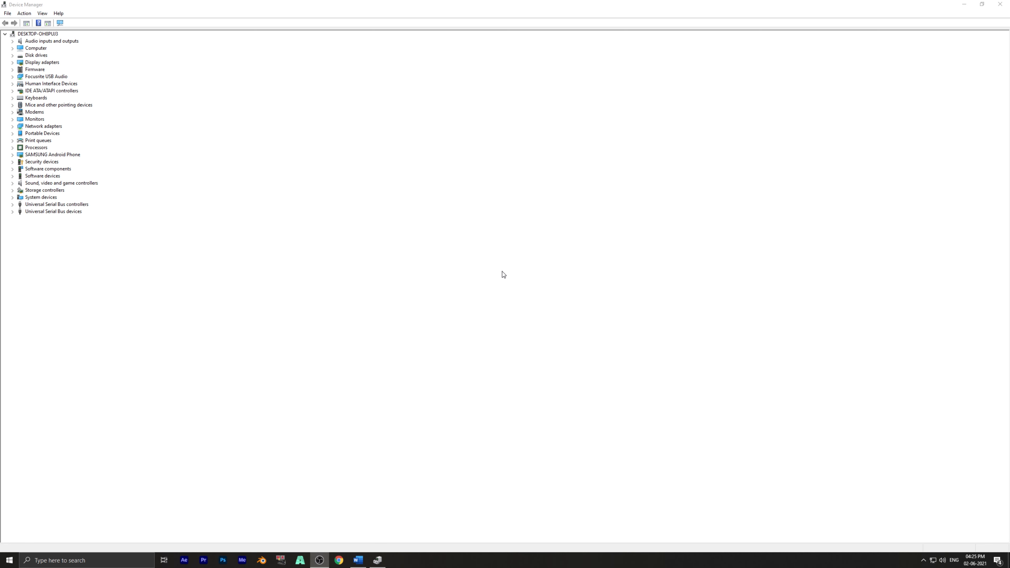
{"action": "mouse_move", "coordinate": [459, 259]}
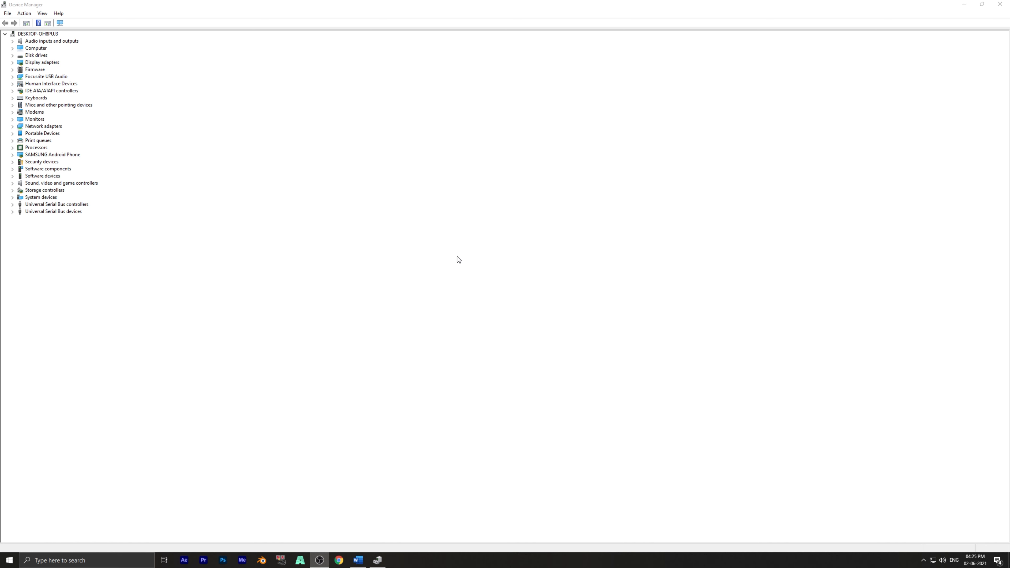
Step: Start the Add legacy hardware wizard from Device Manager's Action menu with Network adapters selected
{"action": "left_click", "coordinate": [43, 126]}
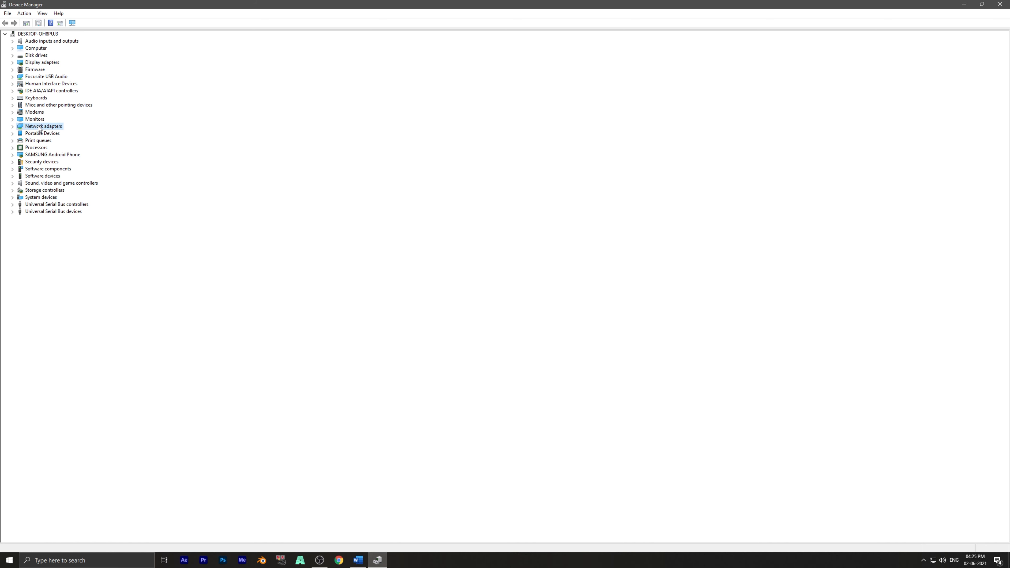
{"action": "left_click", "coordinate": [23, 12]}
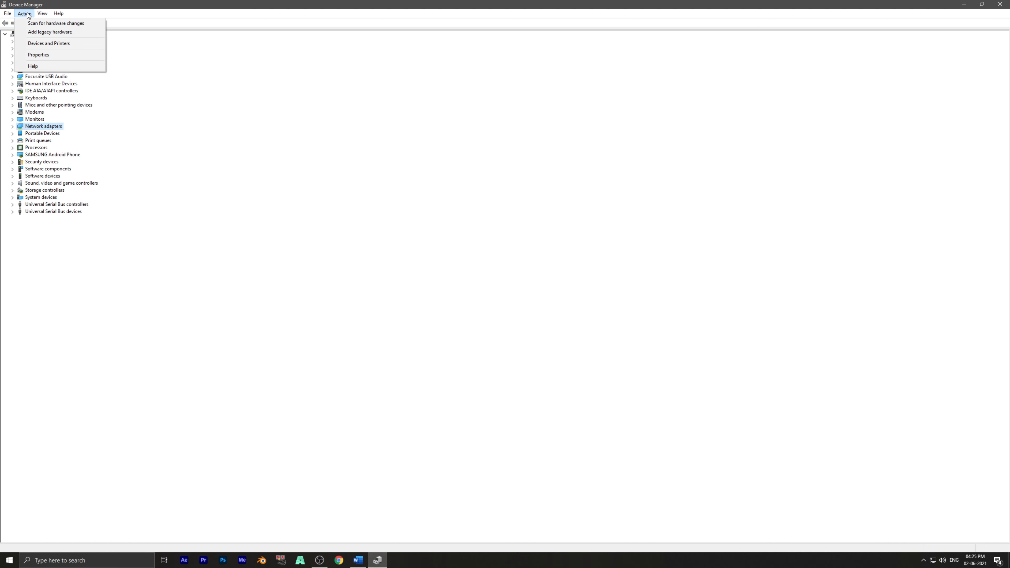
{"action": "mouse_move", "coordinate": [57, 32]}
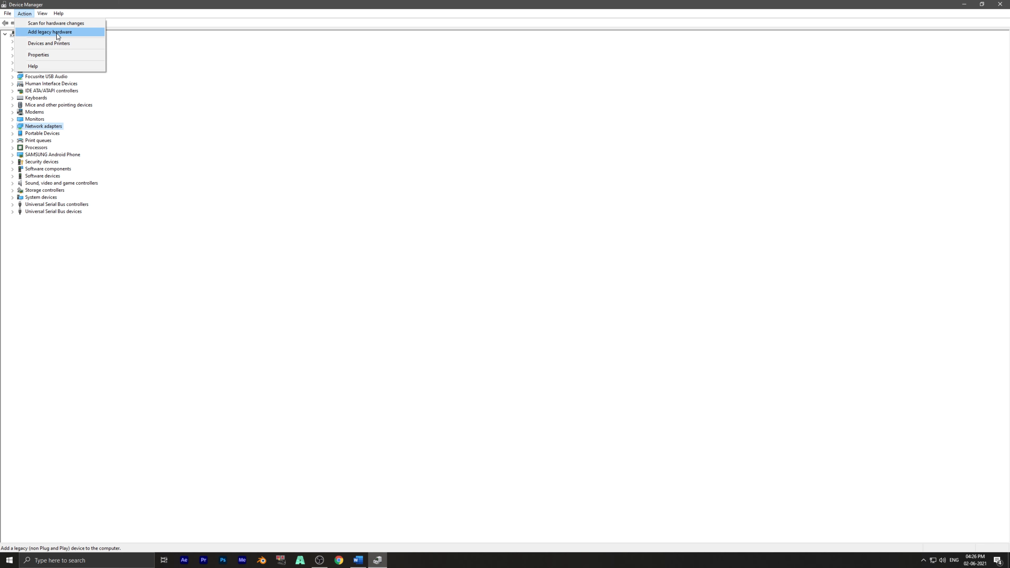
{"action": "left_click", "coordinate": [50, 32]}
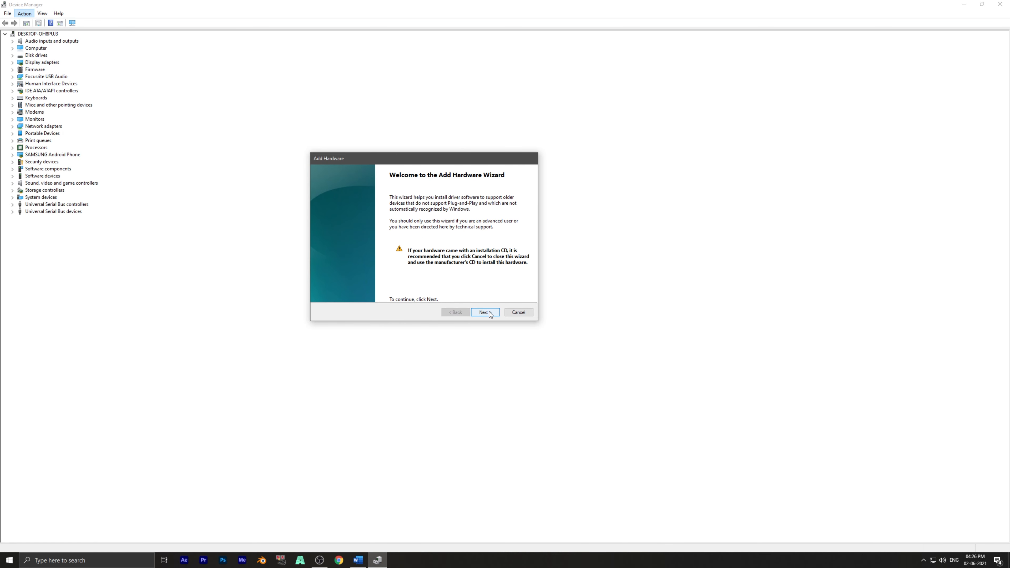
Step: Choose manual hardware selection in the wizard with Network adapters as the hardware type
{"action": "left_click", "coordinate": [485, 312]}
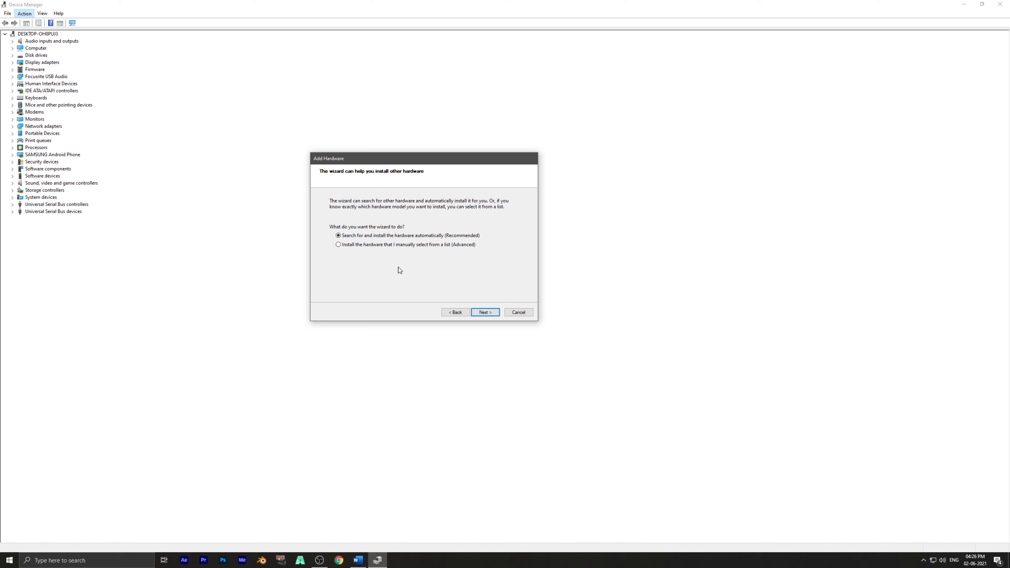
{"action": "left_click", "coordinate": [338, 244]}
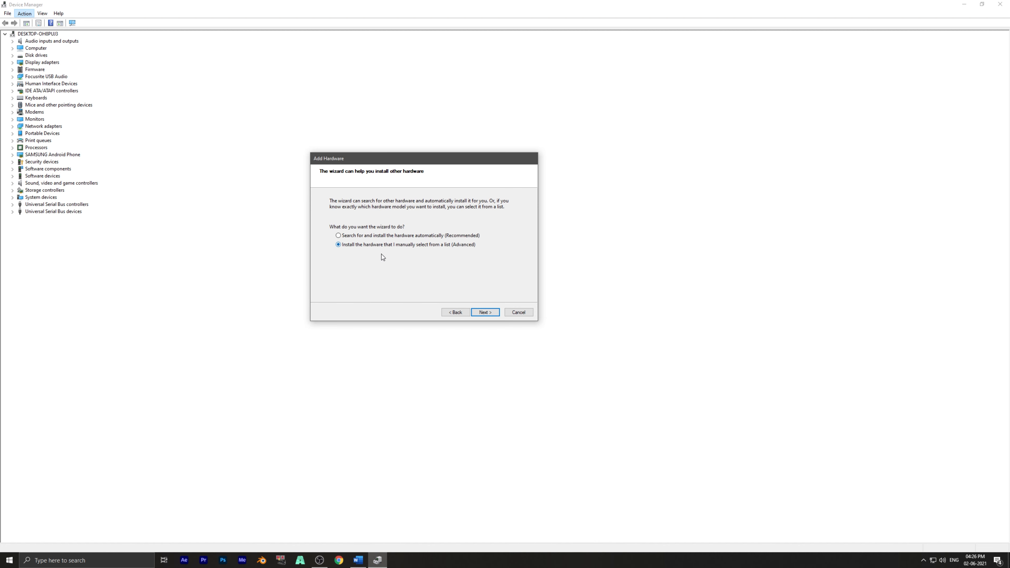
{"action": "left_click", "coordinate": [485, 312]}
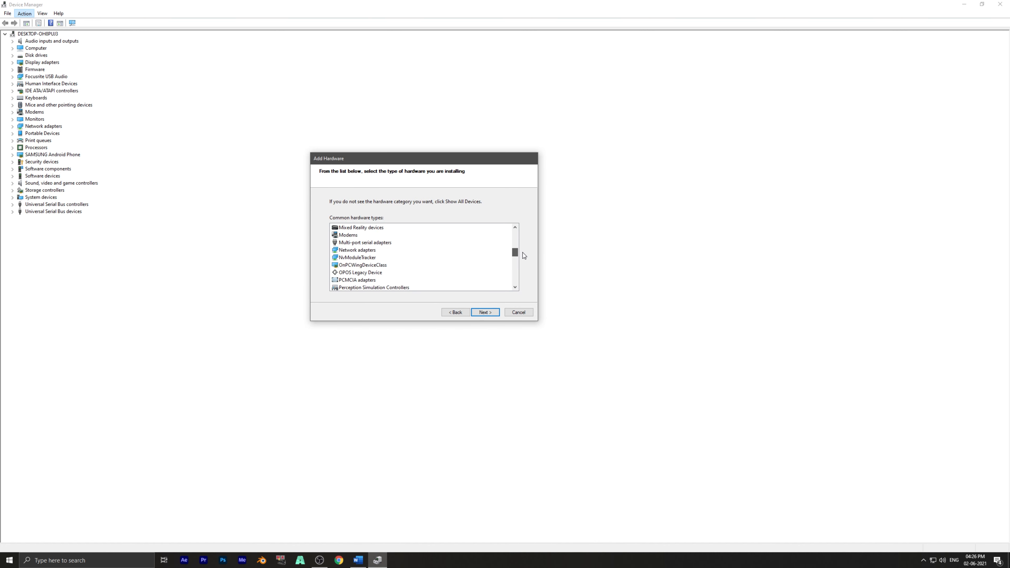
{"action": "left_click", "coordinate": [485, 312]}
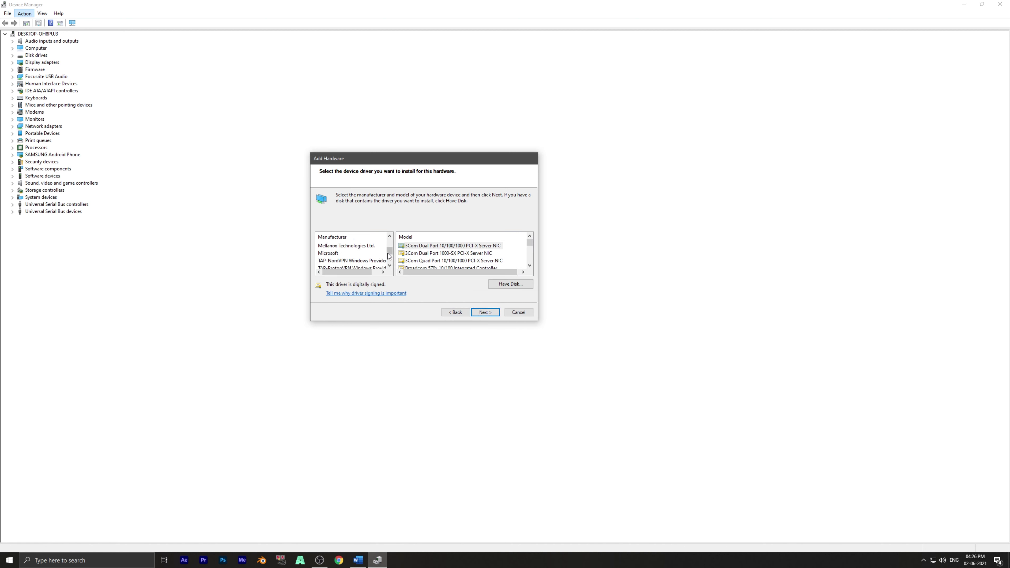
Step: Install the Microsoft KM-TEST Loopback Adapter model through to Finish
{"action": "left_click", "coordinate": [327, 253]}
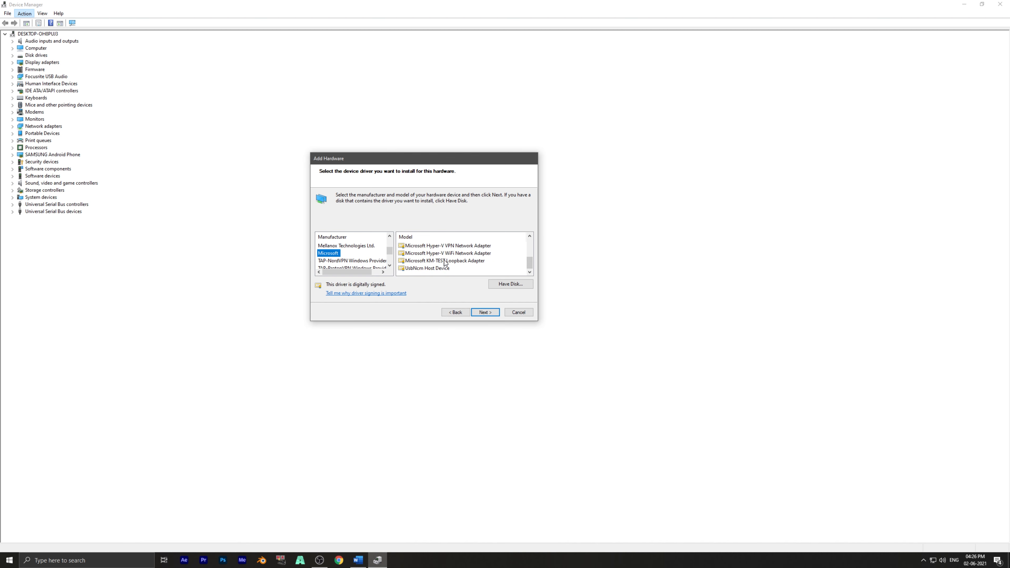
{"action": "left_click", "coordinate": [445, 260]}
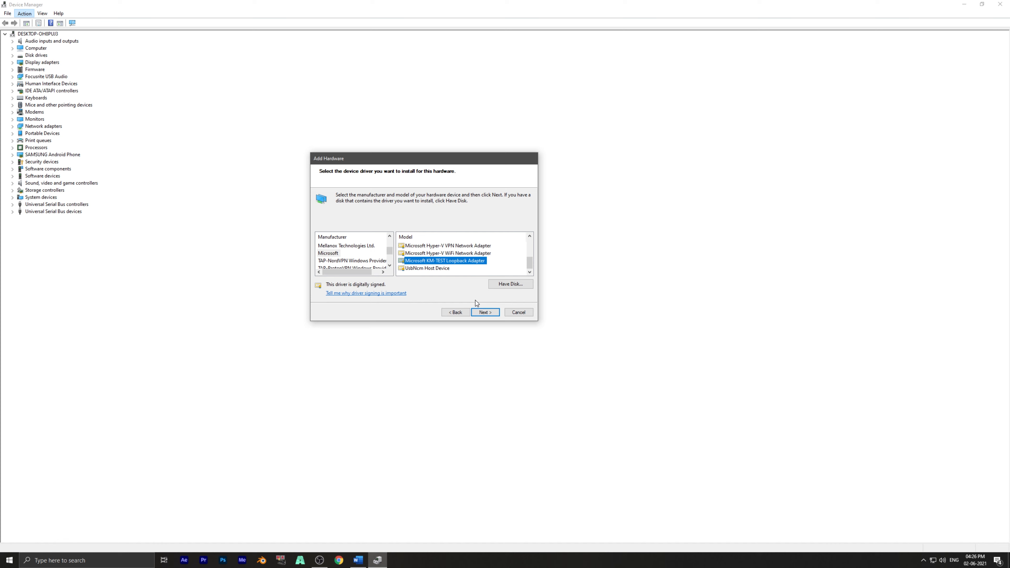
{"action": "left_click", "coordinate": [484, 313]}
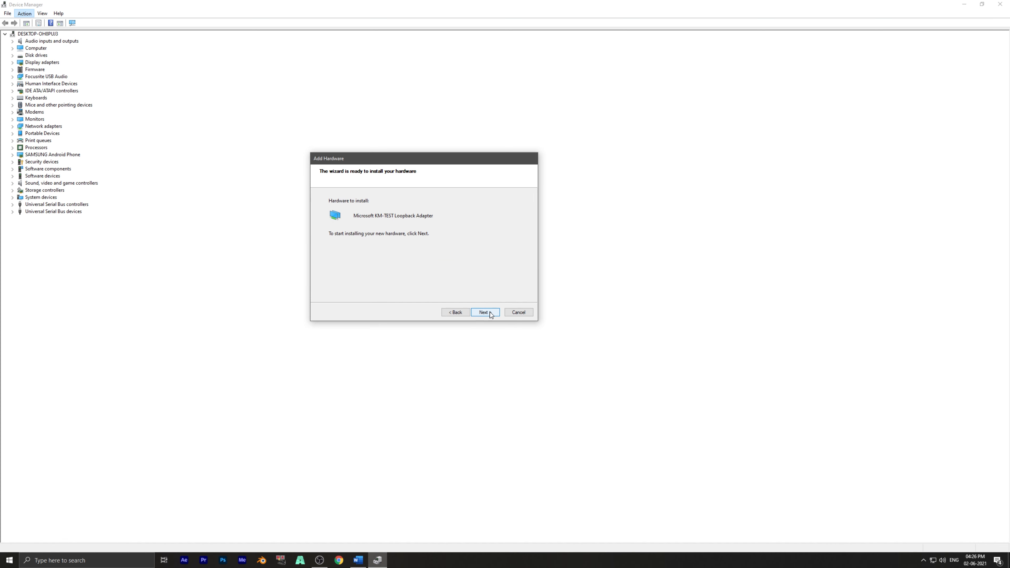
{"action": "left_click", "coordinate": [483, 312]}
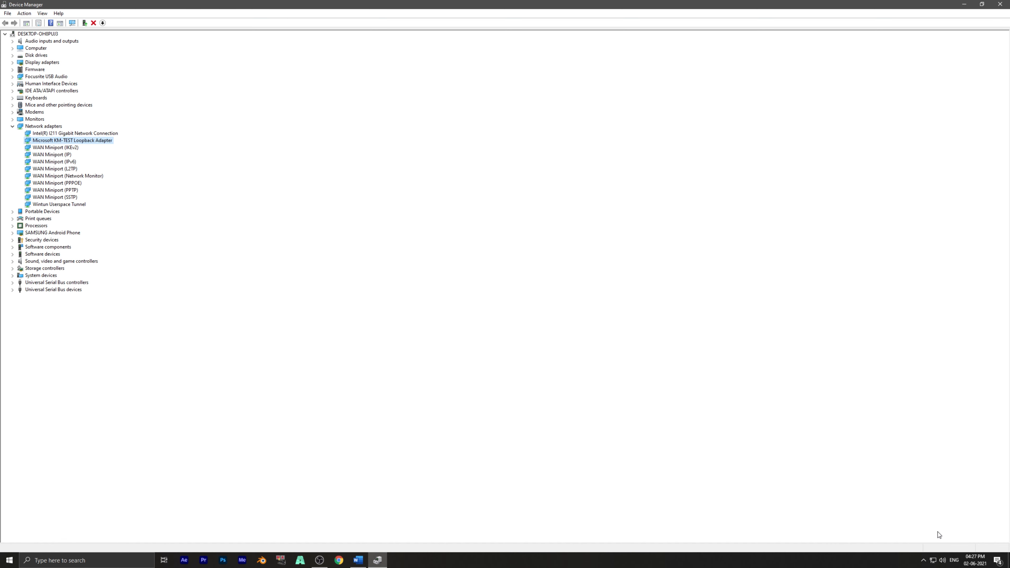
Step: Reach the Network Connections adapter list via the taskbar network icon's Network & Internet settings
{"action": "right_click", "coordinate": [933, 560]}
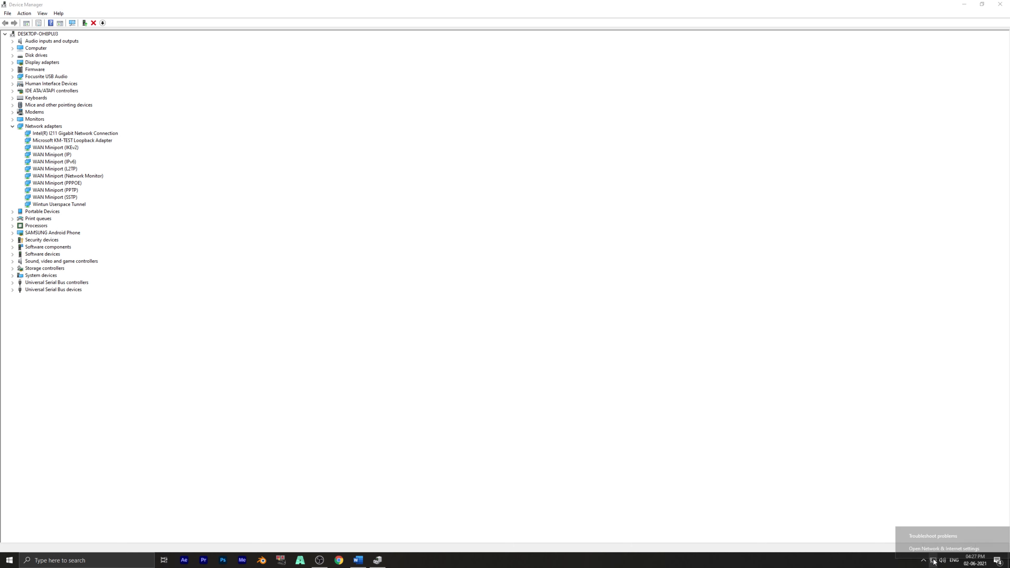
{"action": "left_click", "coordinate": [942, 549]}
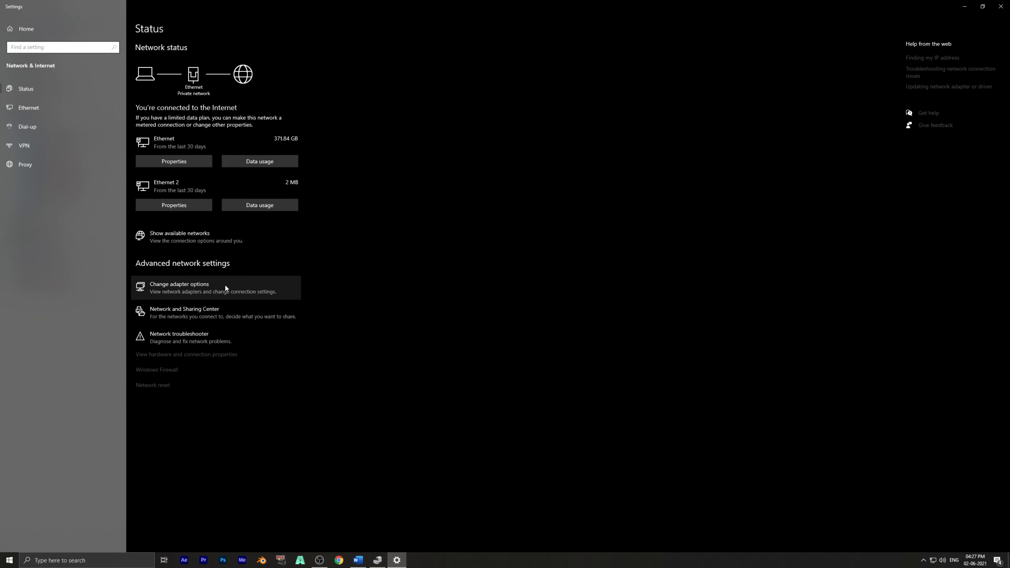
{"action": "left_click", "coordinate": [179, 287]}
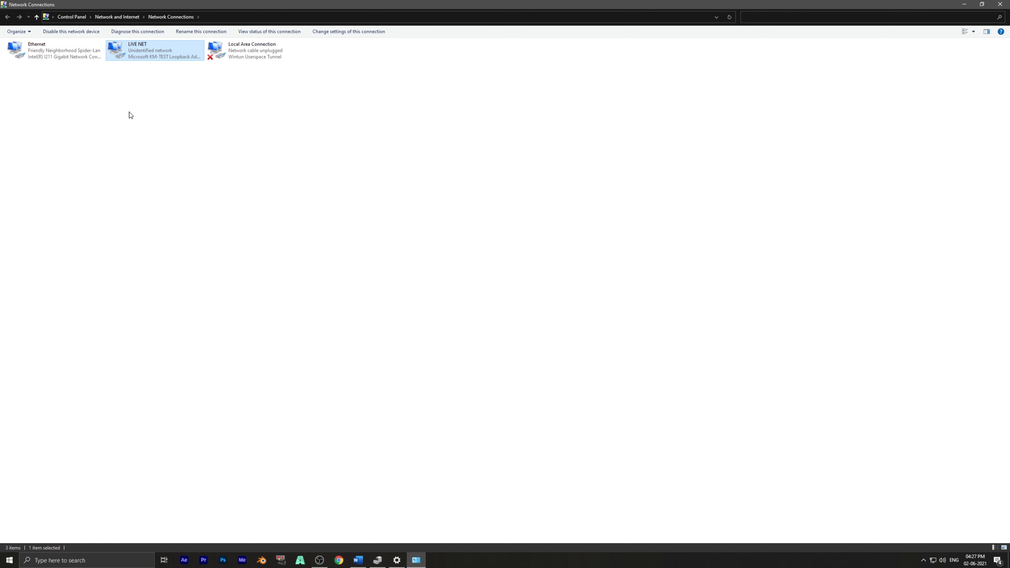
Step: Assign the LIVE NET connection the fixed IPv4 address 2.0.0.10, accepting the subnet mask warning
{"action": "double_click", "coordinate": [153, 51]}
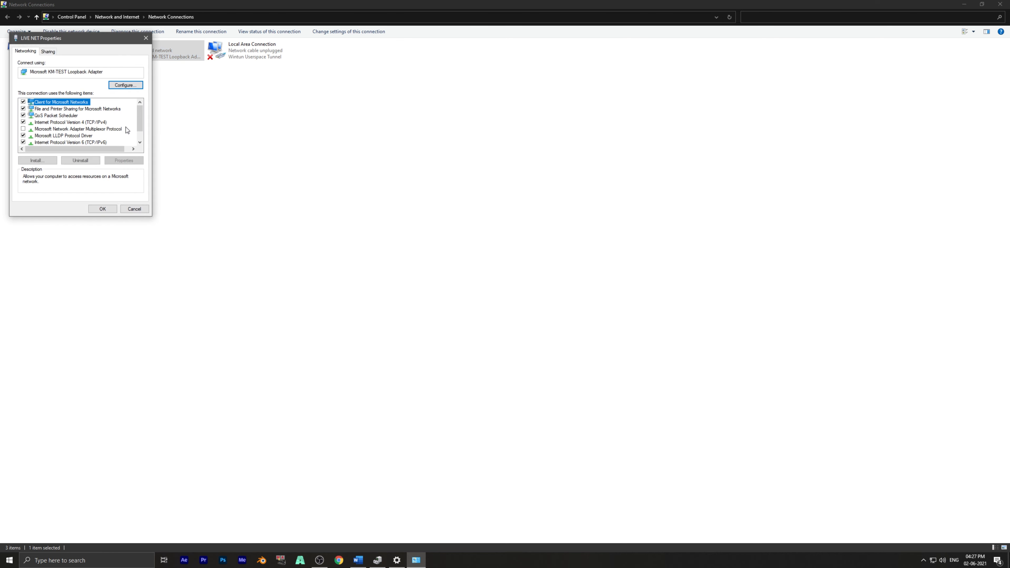
{"action": "double_click", "coordinate": [68, 123]}
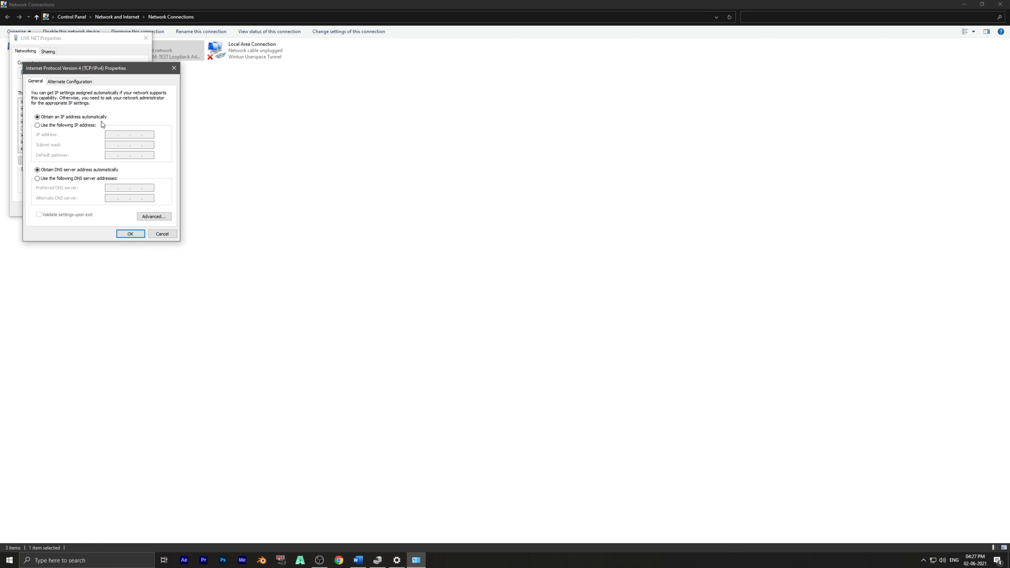
{"action": "left_click_drag", "start_coordinate": [75, 68], "coordinate": [311, 150]}
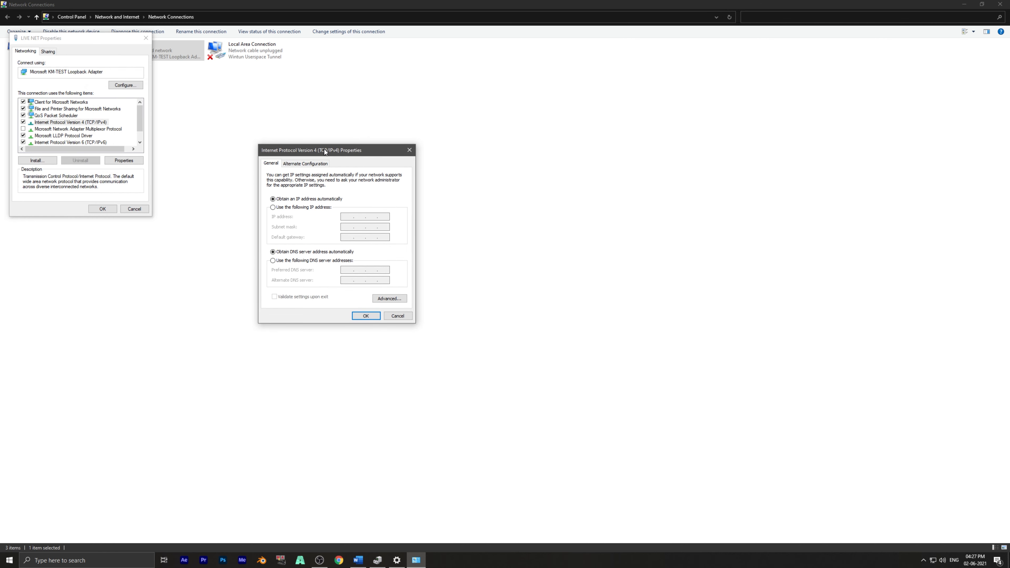
{"action": "left_click", "coordinate": [273, 207]}
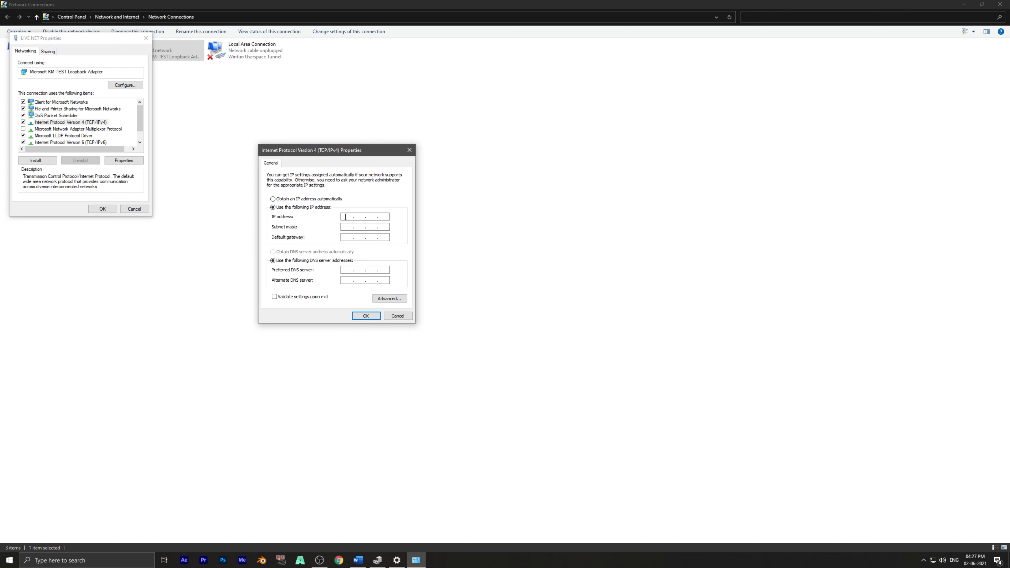
{"action": "type", "text": "20"}
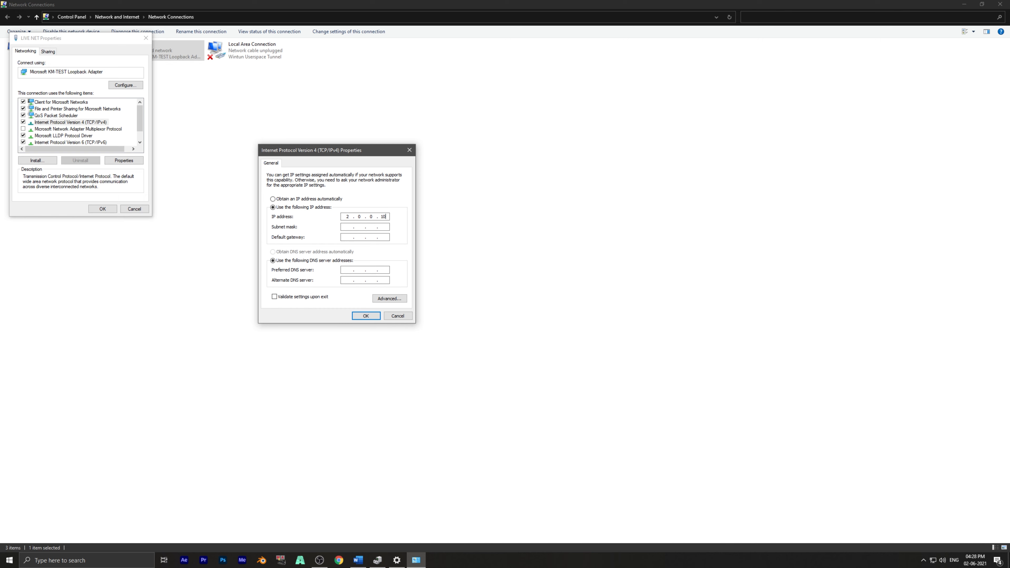
{"action": "left_click", "coordinate": [365, 316]}
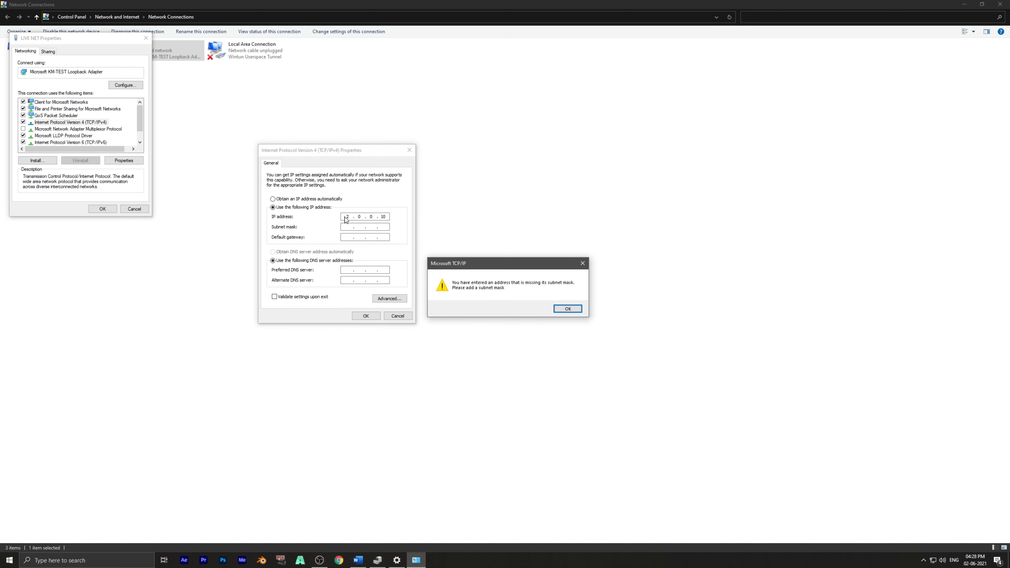
{"action": "left_click", "coordinate": [566, 308]}
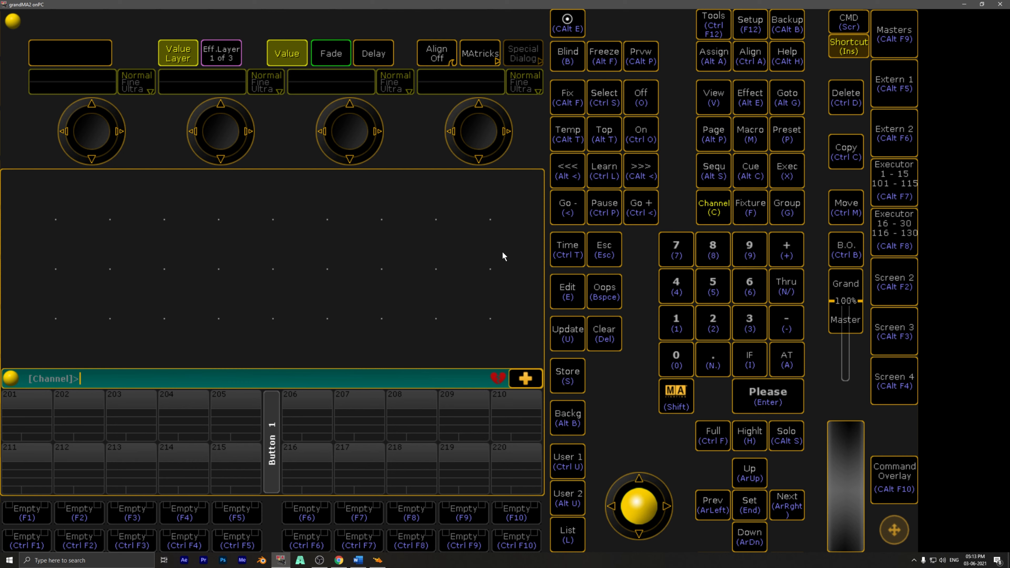
{"action": "mouse_move", "coordinate": [538, 230]}
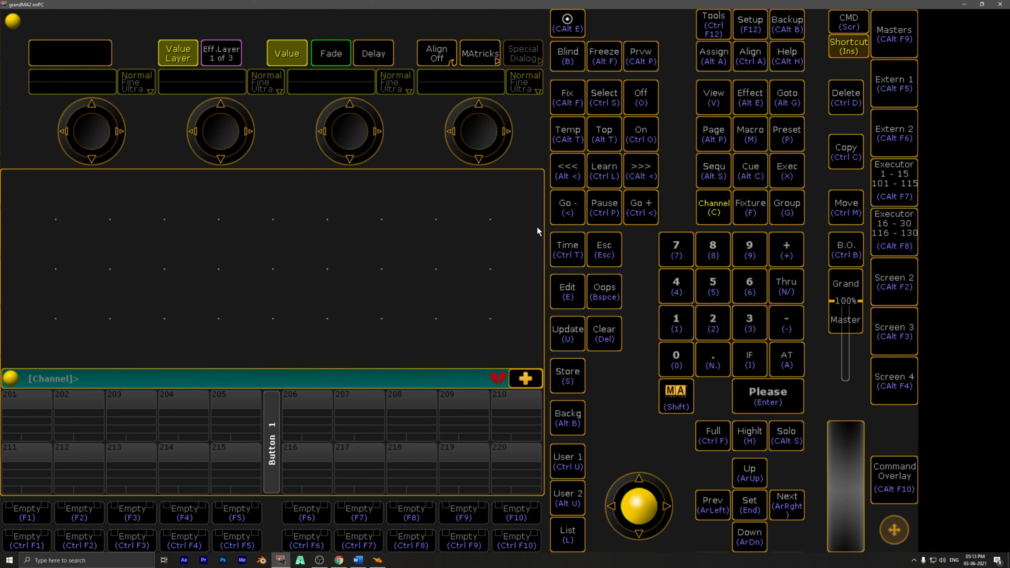
Step: In Setup > MA Network Control, confirm Session Id 1 and create the session as master on 2.0.0.10
{"action": "left_click", "coordinate": [749, 23]}
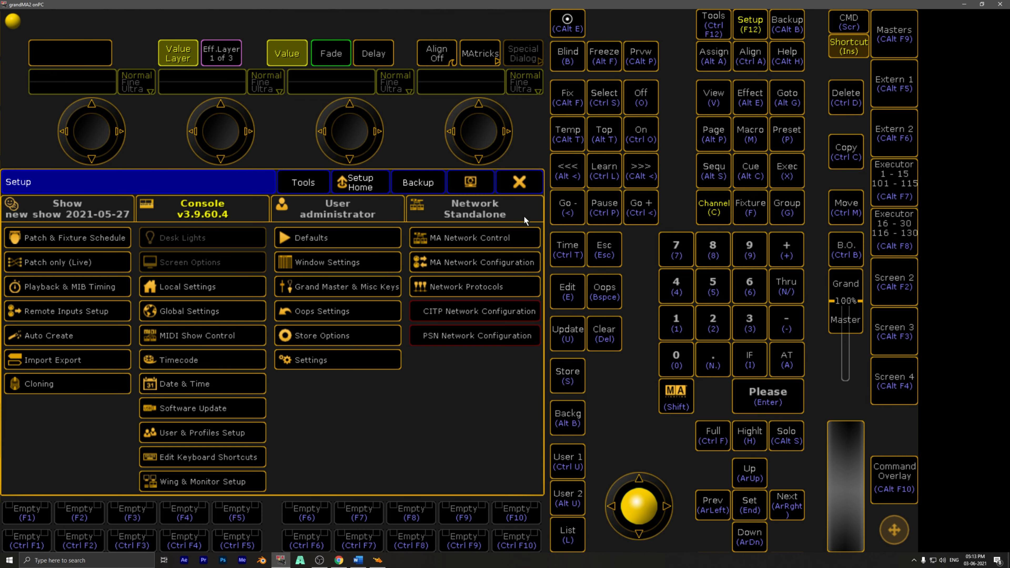
{"action": "left_click", "coordinate": [475, 208]}
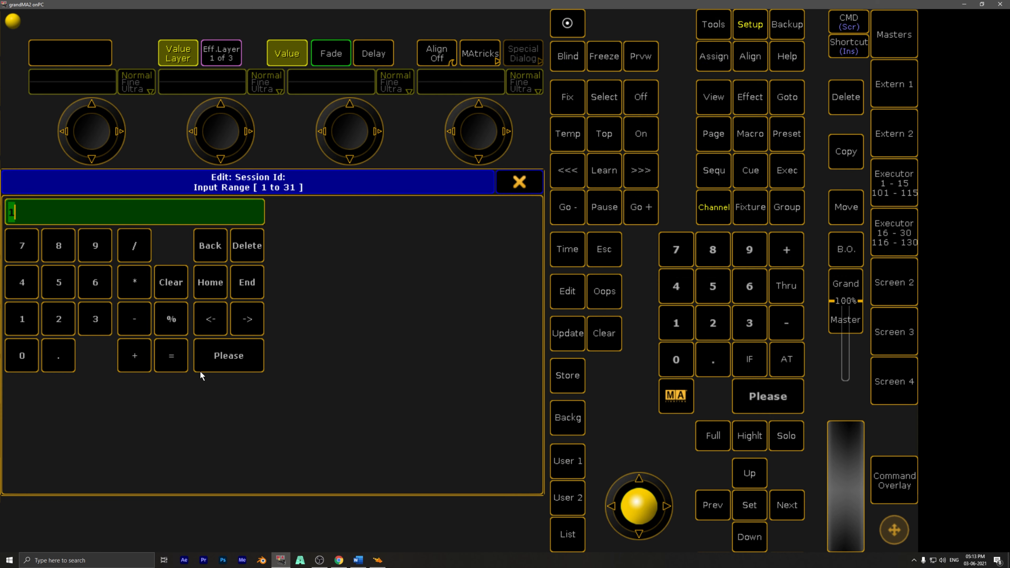
{"action": "left_click", "coordinate": [227, 355]}
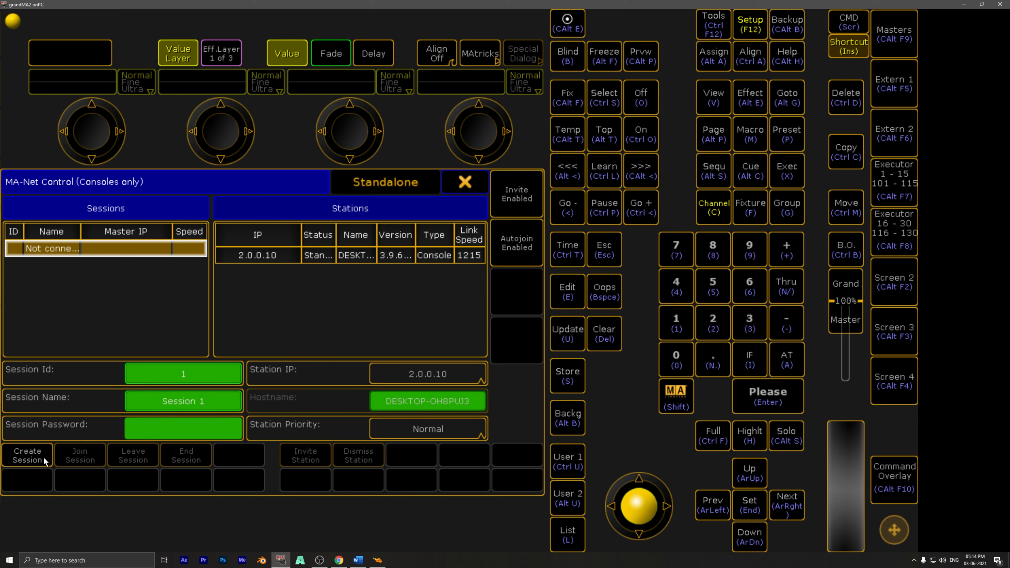
{"action": "left_click", "coordinate": [26, 455]}
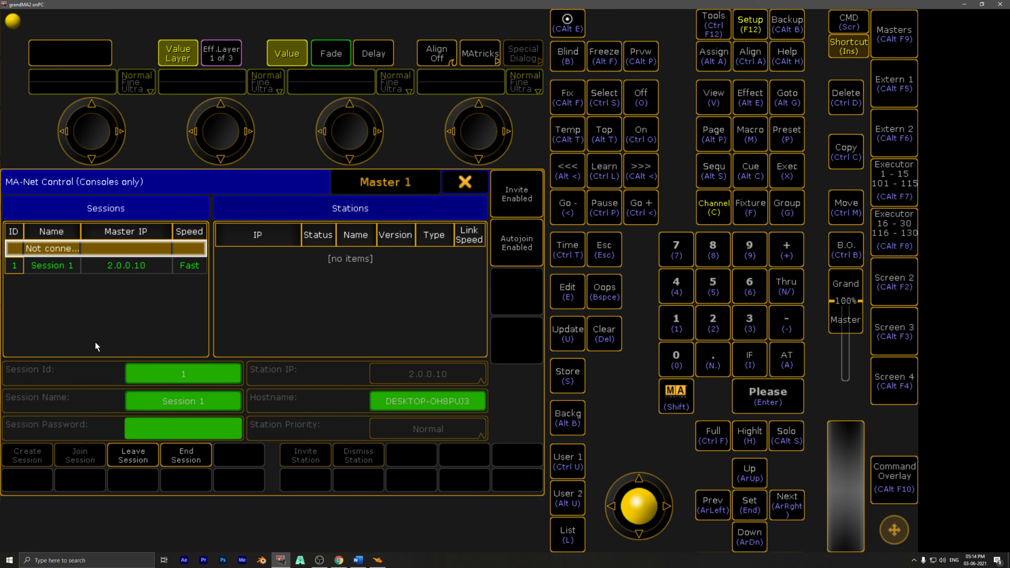
{"action": "left_click", "coordinate": [52, 265]}
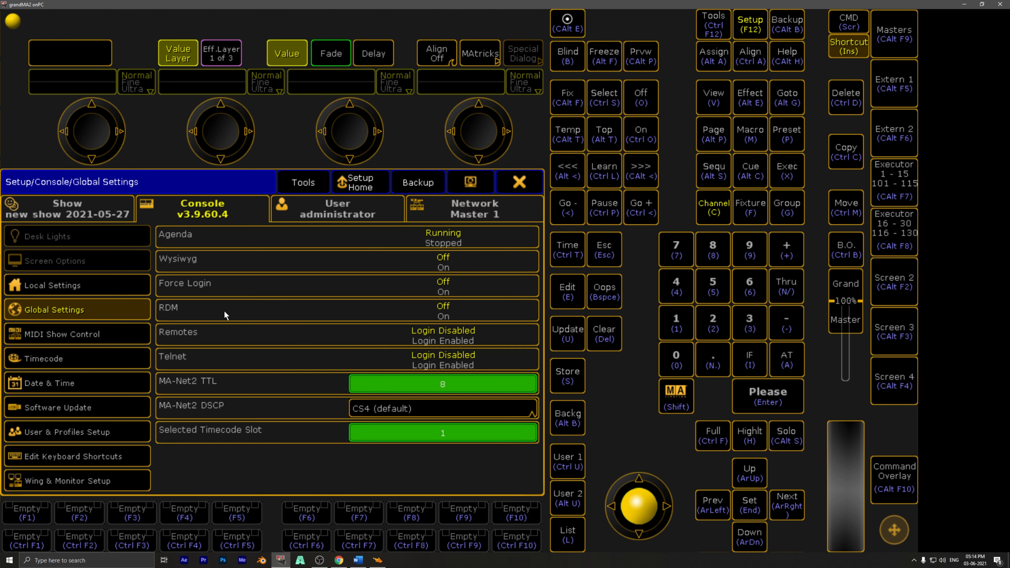
{"action": "mouse_move", "coordinate": [327, 270]}
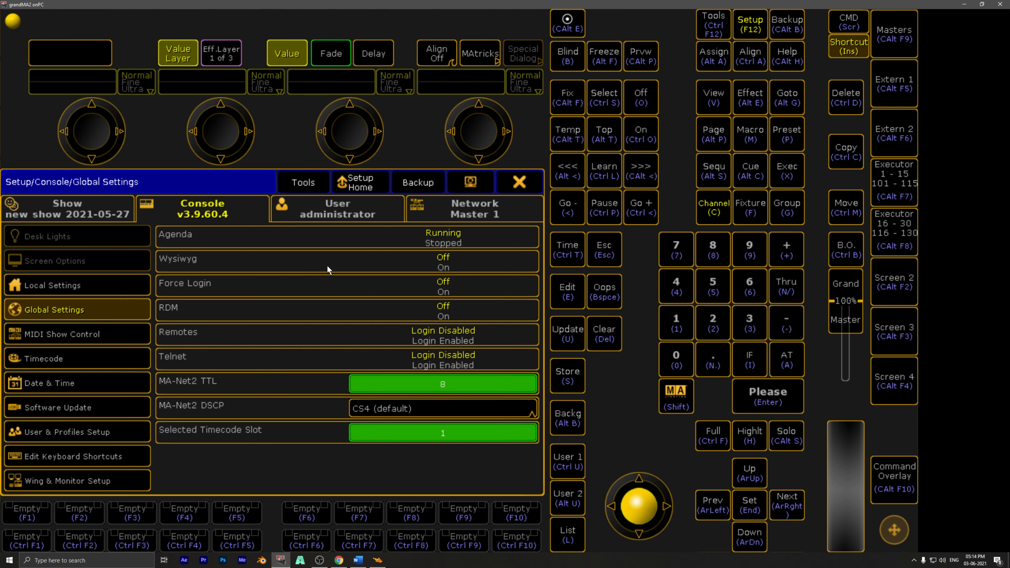
{"action": "mouse_move", "coordinate": [483, 227]}
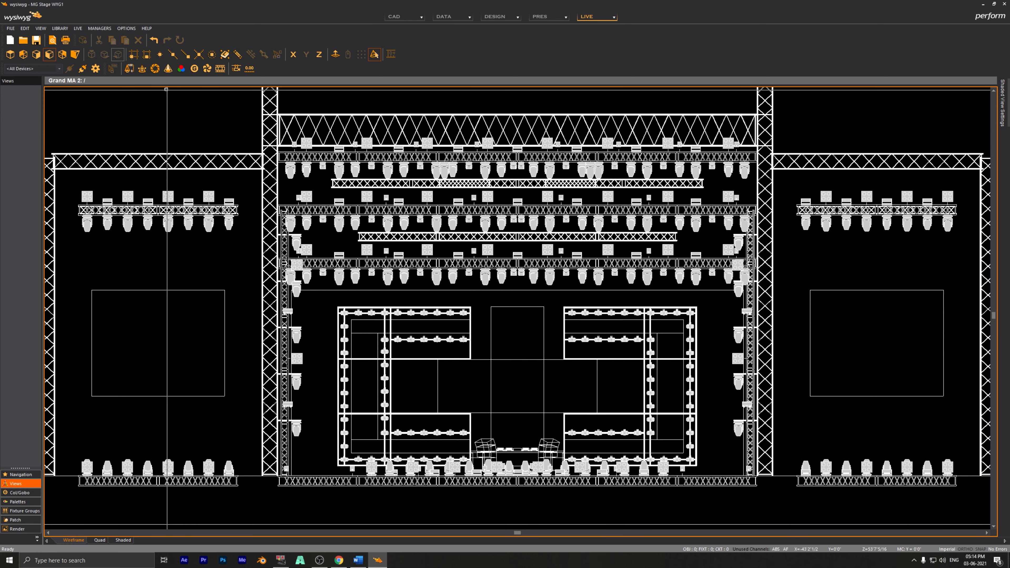
Step: Begin adding a new device from WYSIWYG's Managers > Device Manager
{"action": "left_click", "coordinate": [99, 29]}
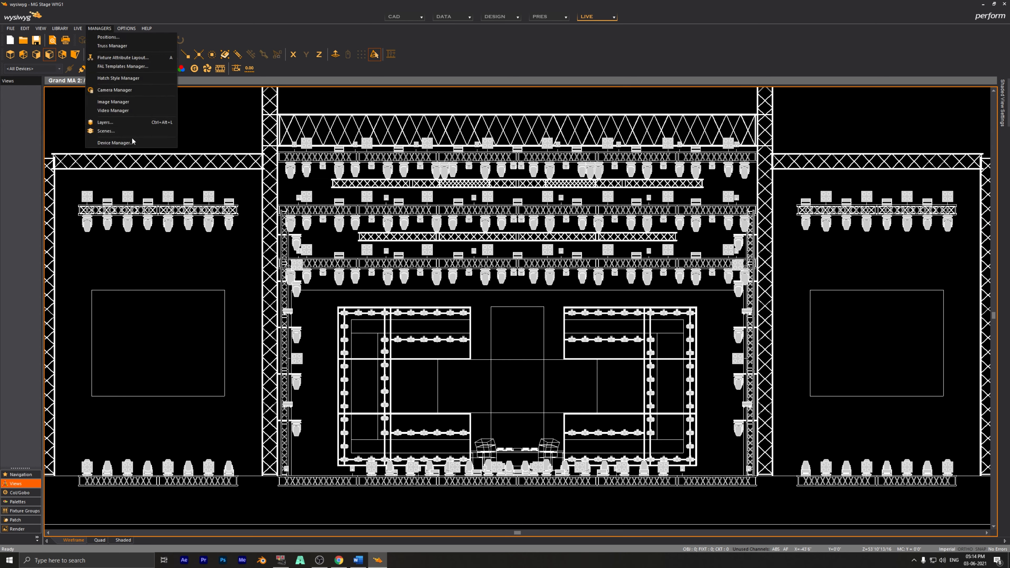
{"action": "left_click", "coordinate": [115, 142]}
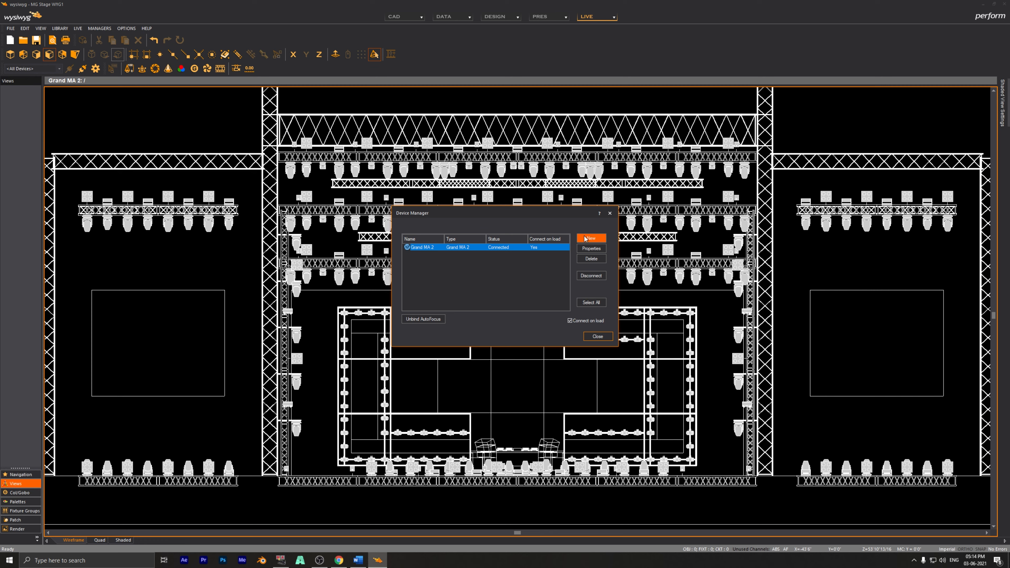
{"action": "left_click", "coordinate": [591, 238]}
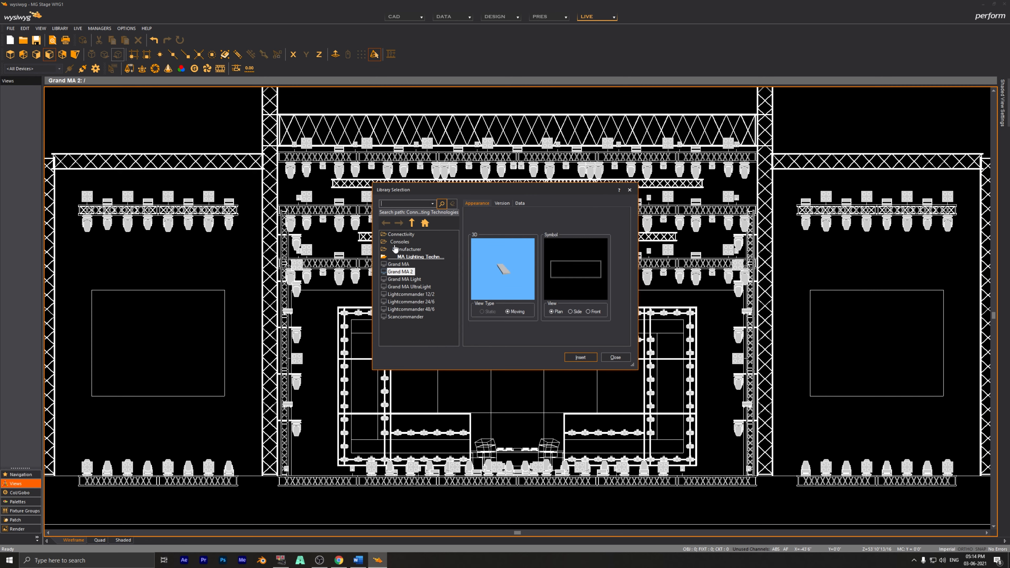
Step: Insert a Grand MA 2 console from the MA Lighting Technologies manufacturer folder
{"action": "left_click", "coordinate": [386, 222]}
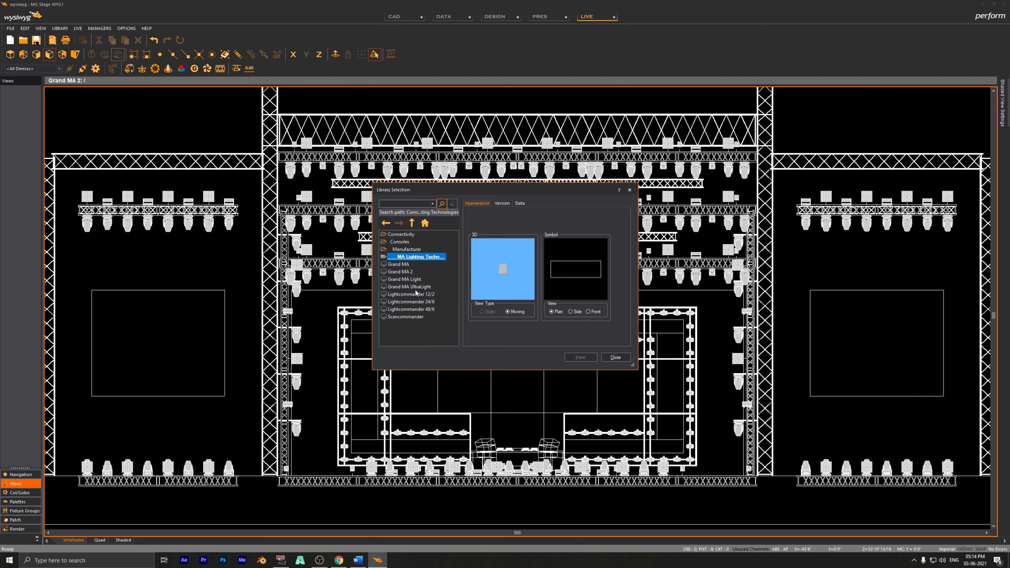
{"action": "left_click", "coordinate": [400, 272]}
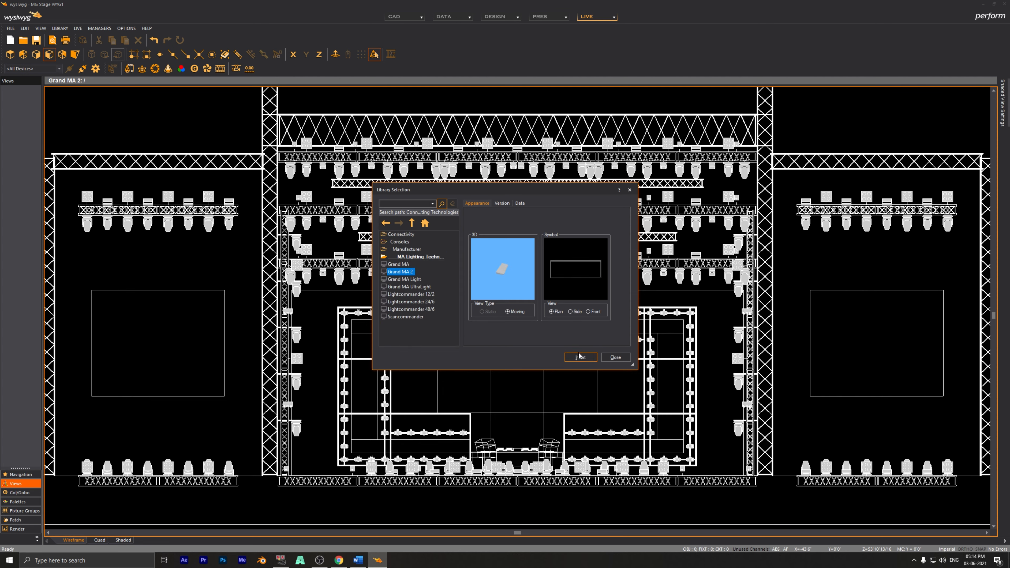
{"action": "left_click", "coordinate": [580, 357]}
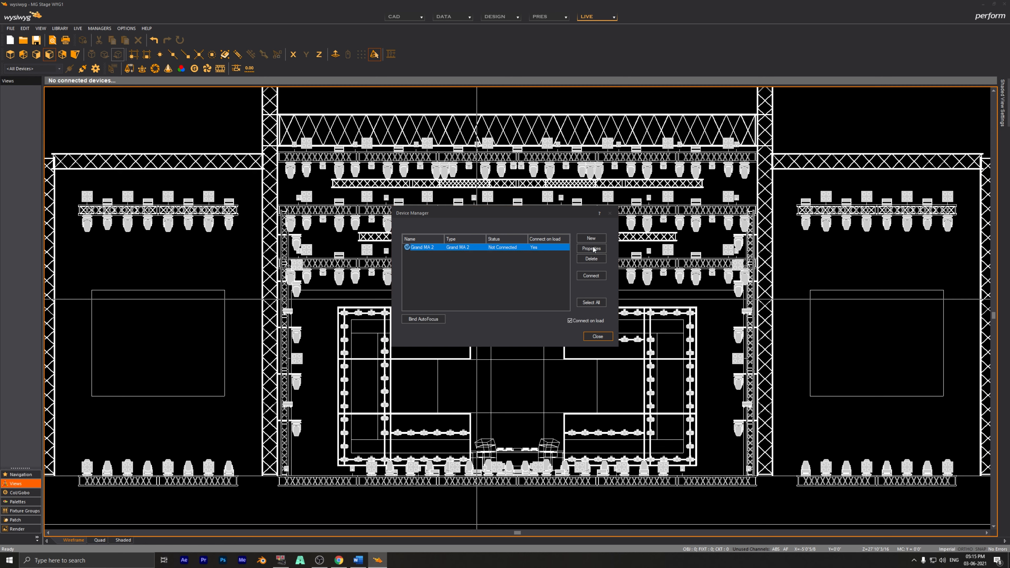
Step: Assign the Output 1 universe in the Grand MA 2 properties, connect the console and close Device Manager
{"action": "left_click", "coordinate": [591, 249]}
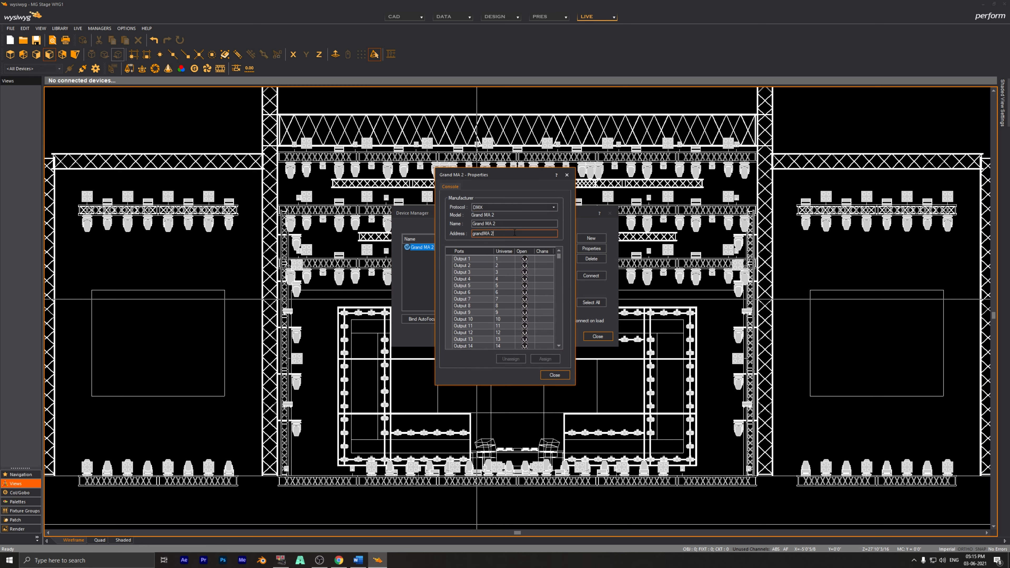
{"action": "left_click", "coordinate": [506, 258]}
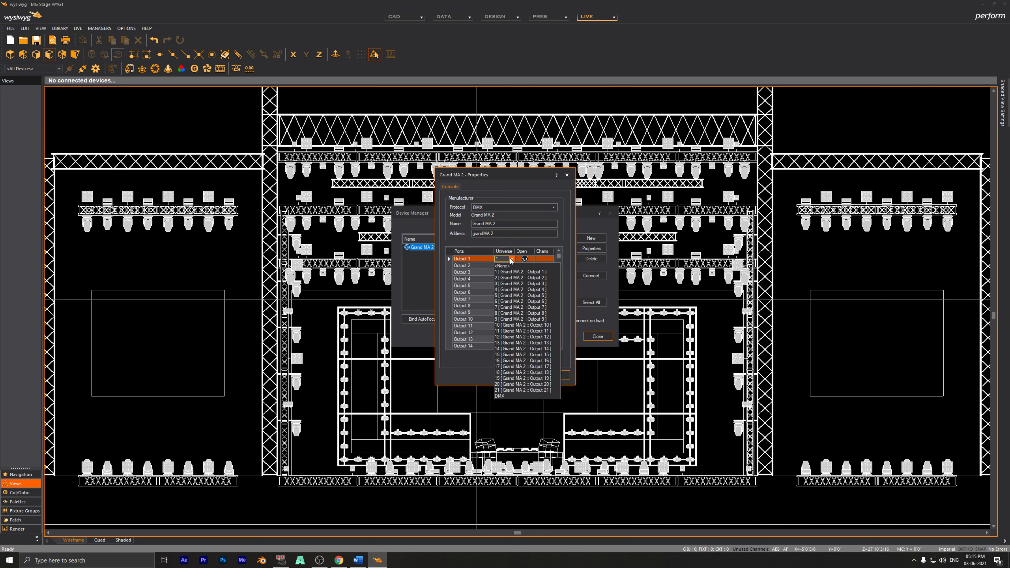
{"action": "left_click", "coordinate": [590, 275]}
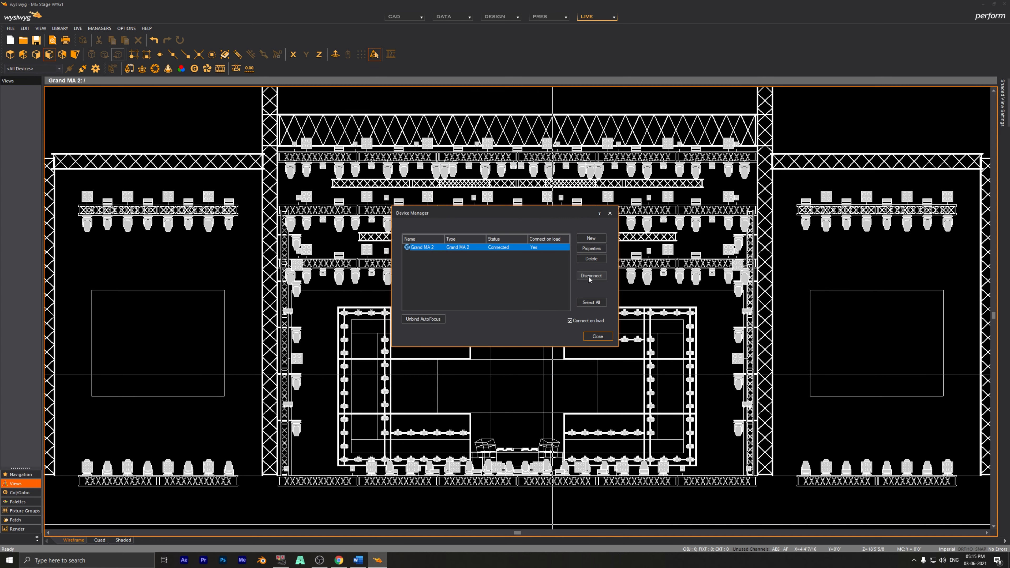
{"action": "mouse_move", "coordinate": [588, 335]}
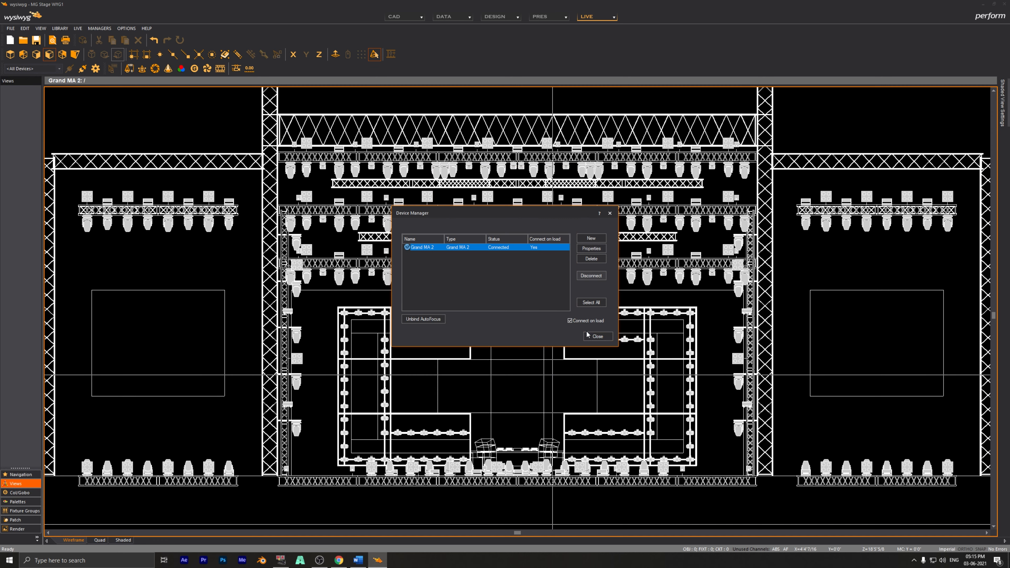
{"action": "mouse_move", "coordinate": [580, 334]}
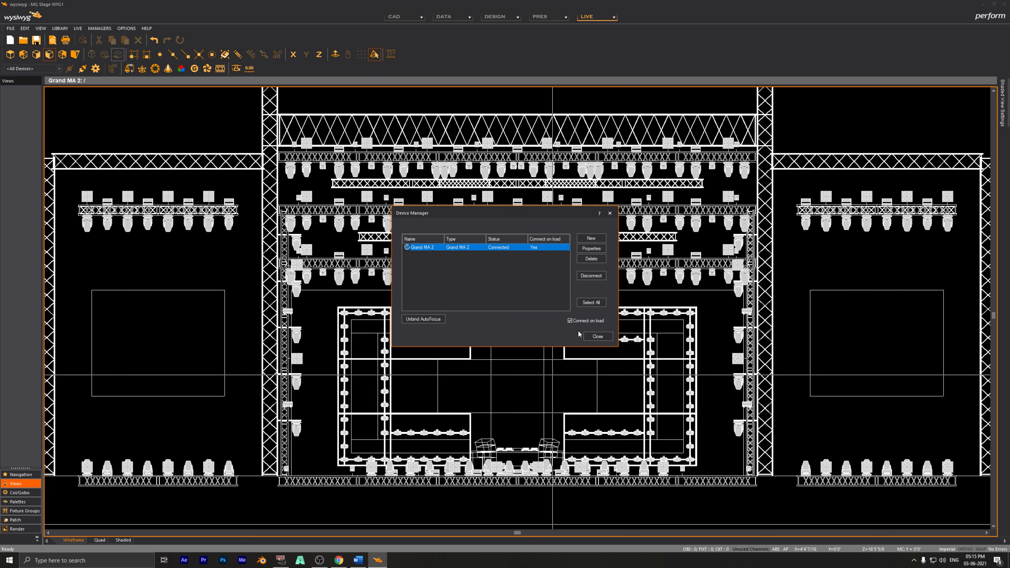
{"action": "left_click", "coordinate": [597, 335]}
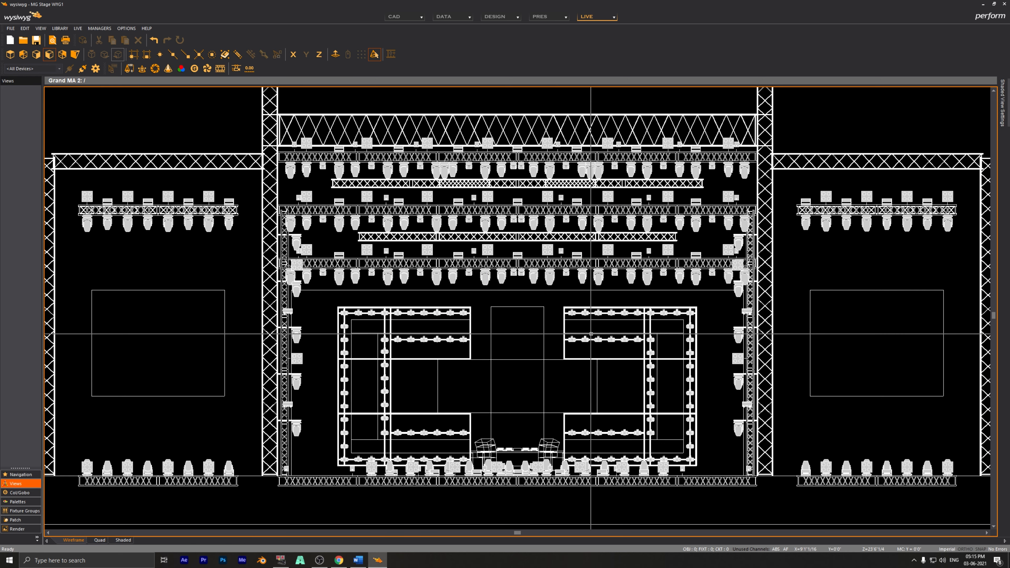